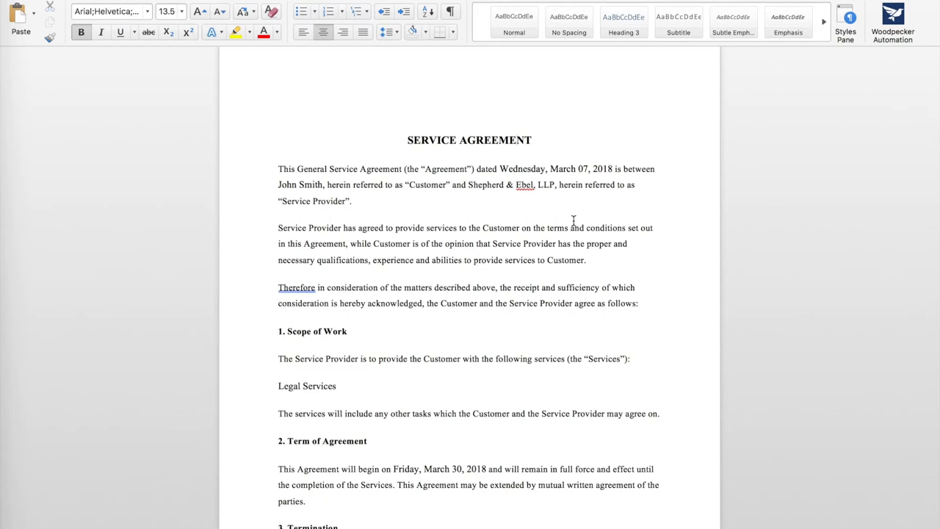
mouse_move(695, 90)
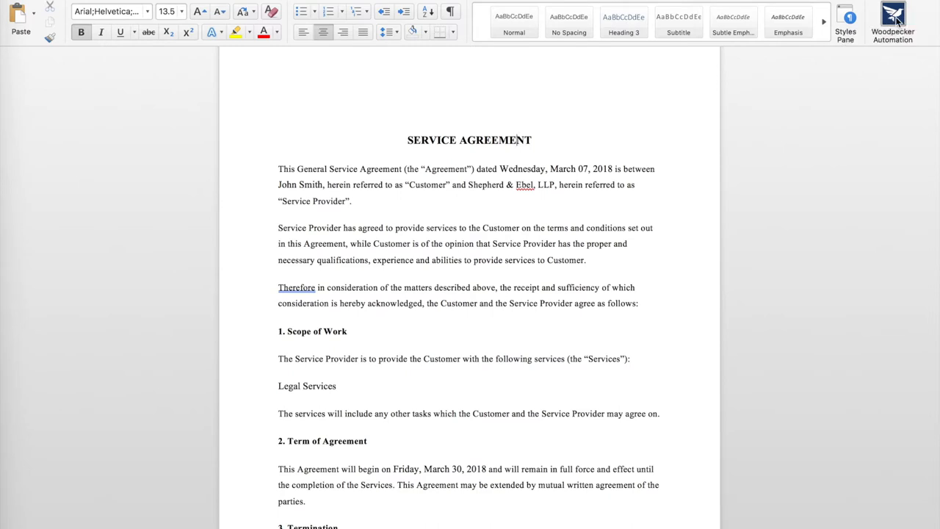
Open the Woodpecker Automation task pane from the ribbon beside the service agreement.
click(892, 20)
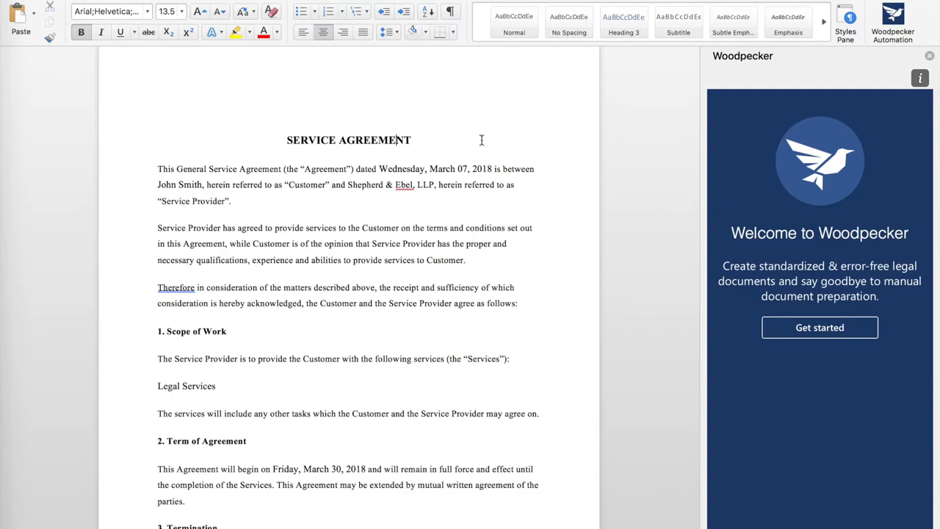
mouse_move(463, 136)
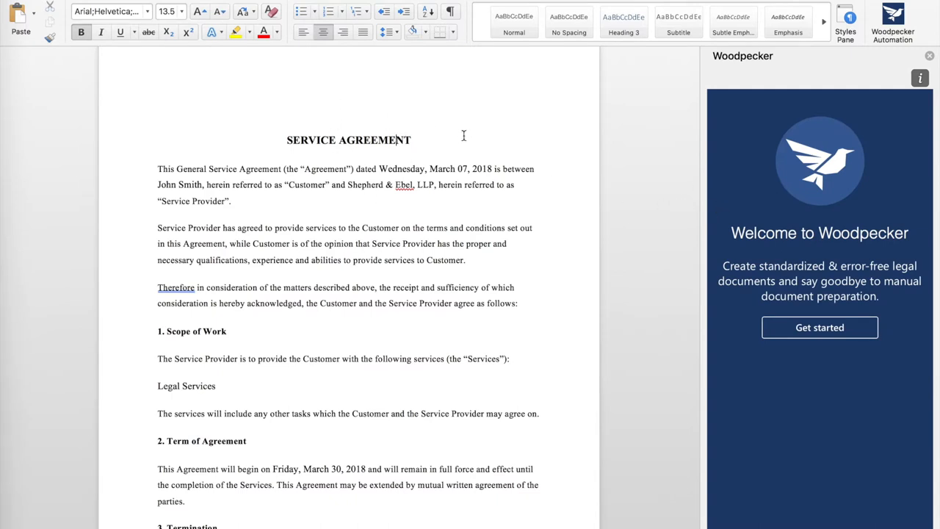
mouse_move(424, 108)
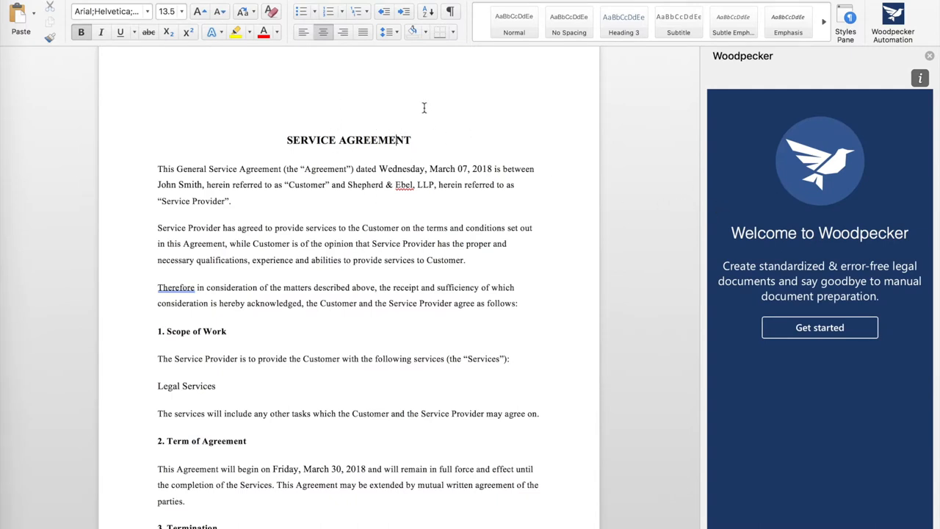
mouse_move(440, 131)
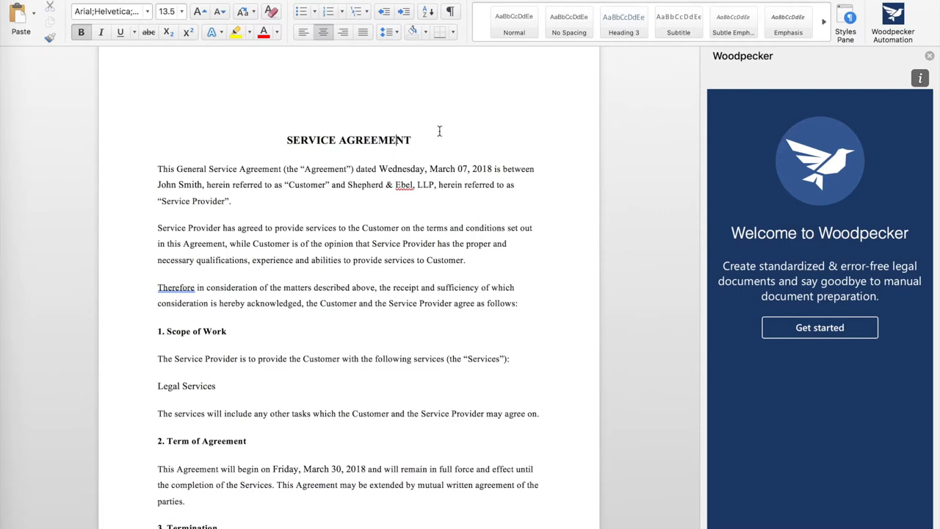
mouse_move(737, 312)
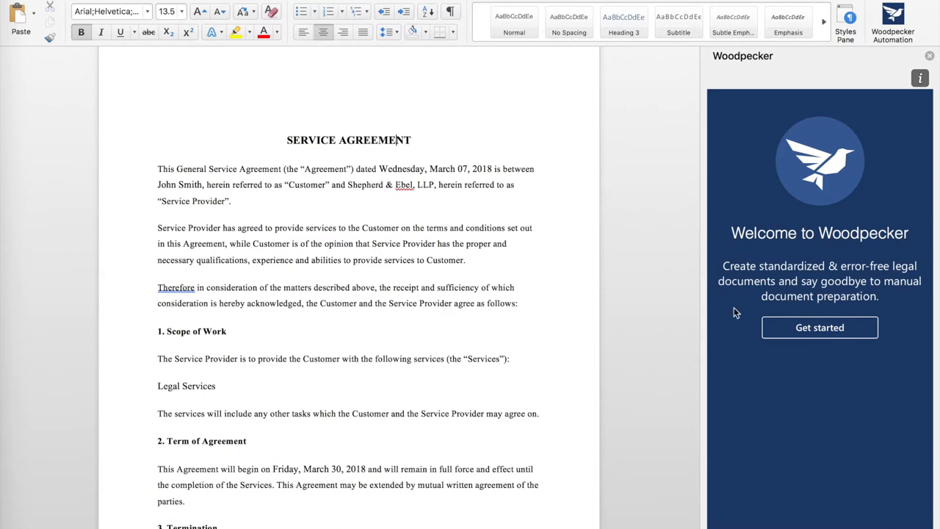
click(819, 327)
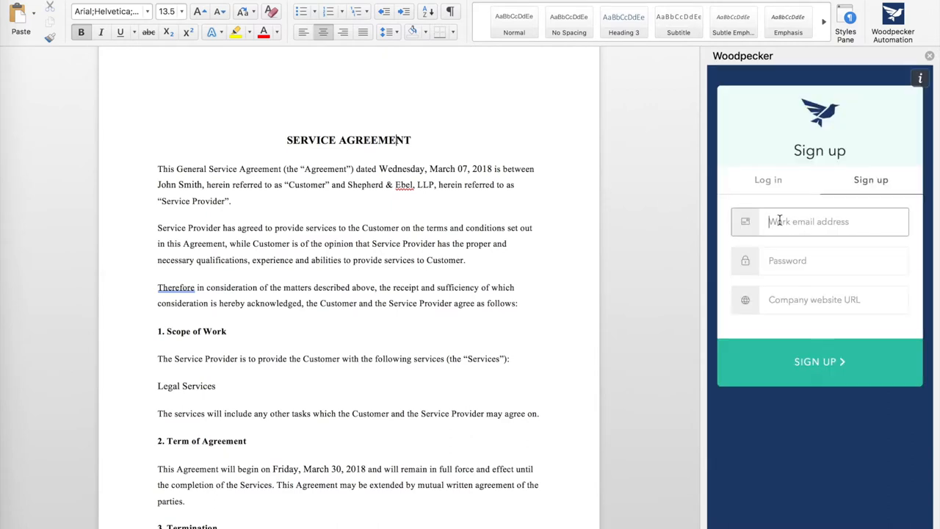
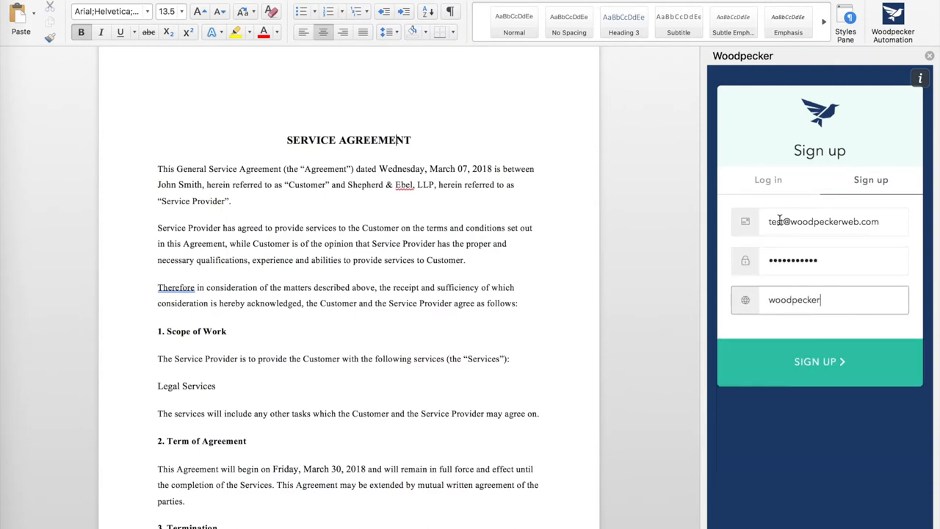
click(819, 361)
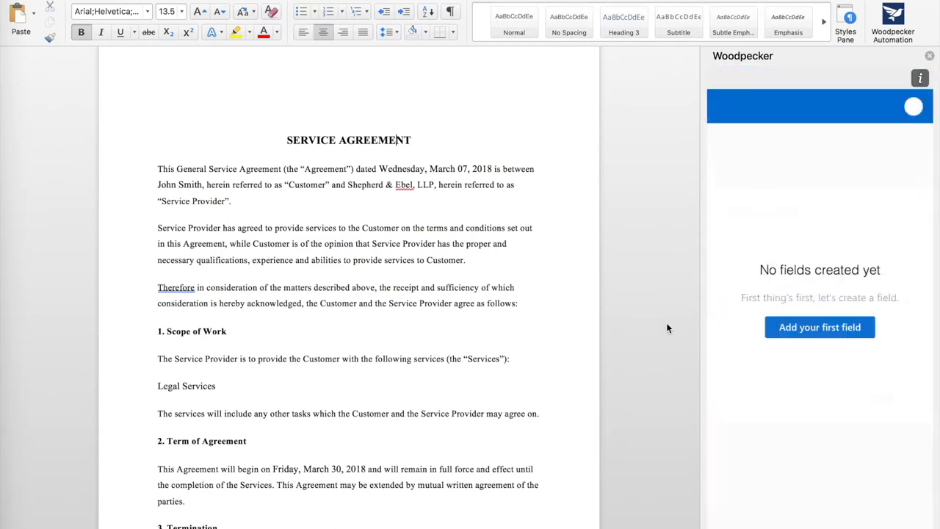
Draft a new field named Party One, keeping the Single line text type.
click(818, 327)
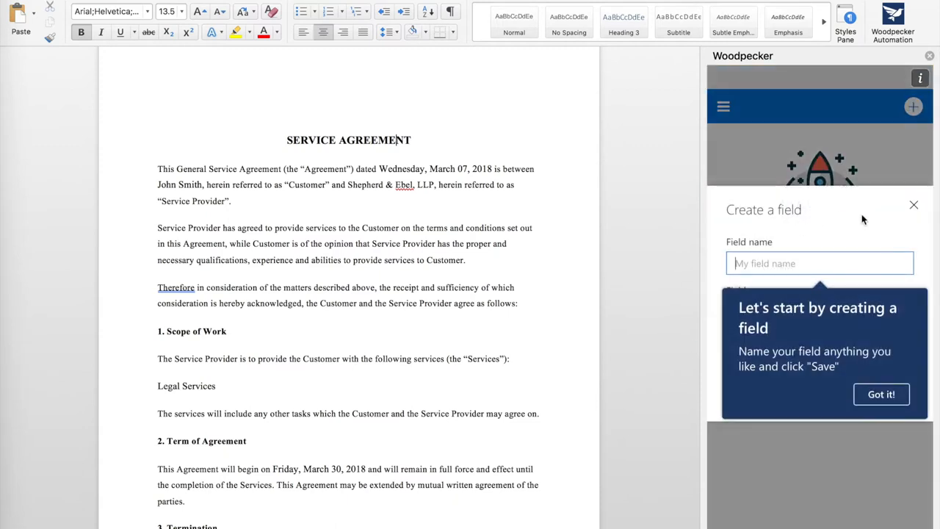
mouse_move(849, 221)
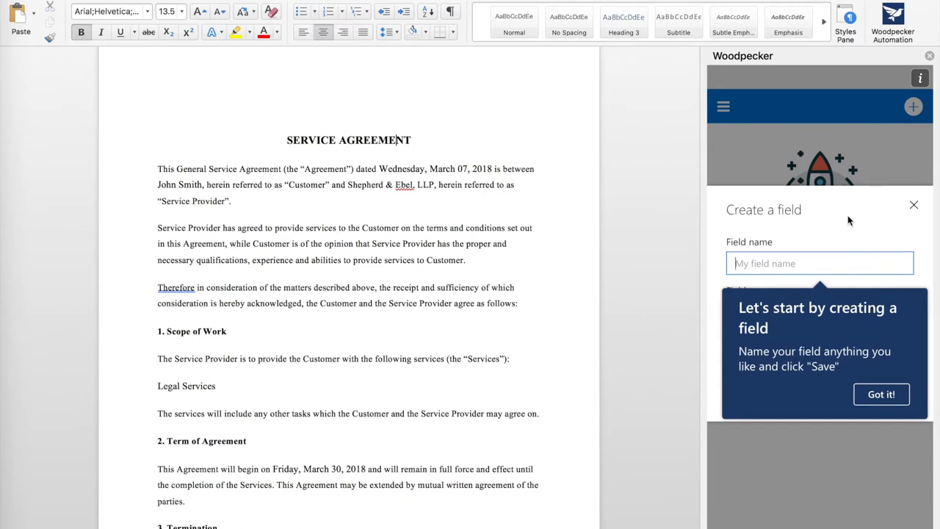
mouse_move(787, 237)
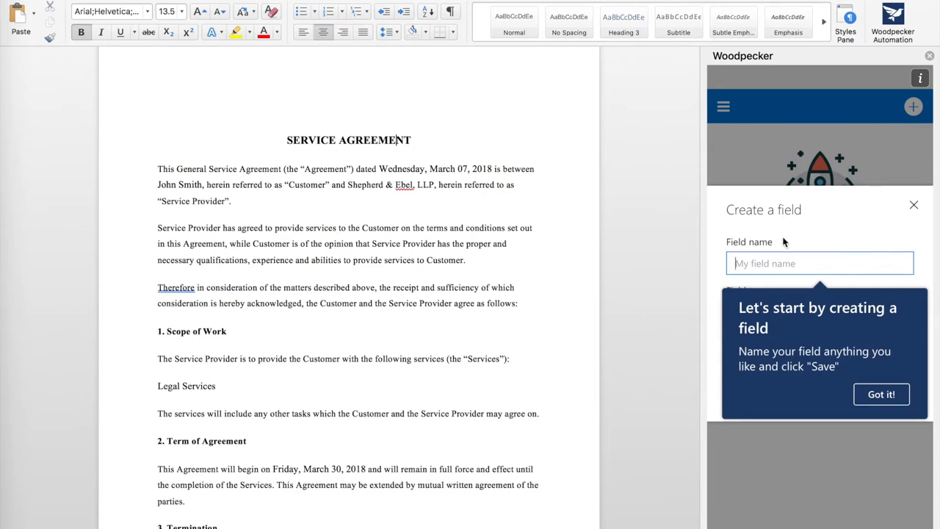
text(Party One)
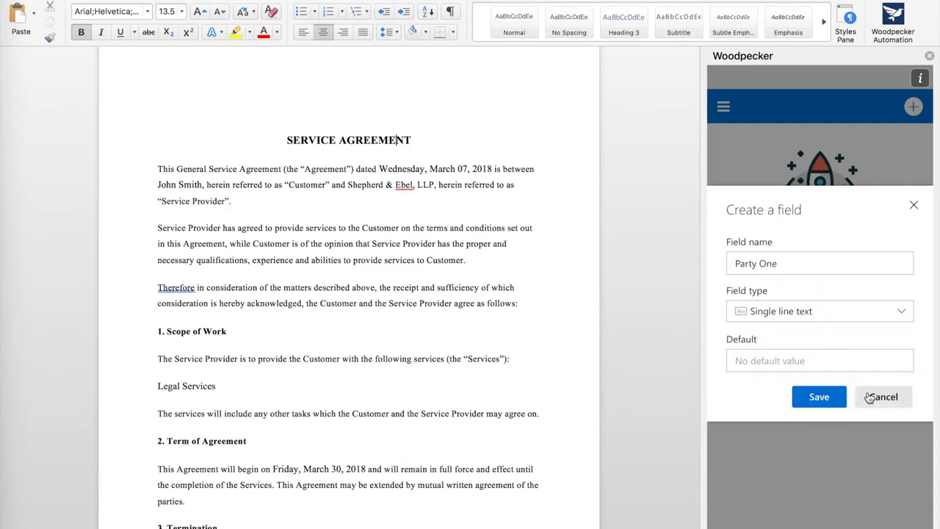
click(818, 310)
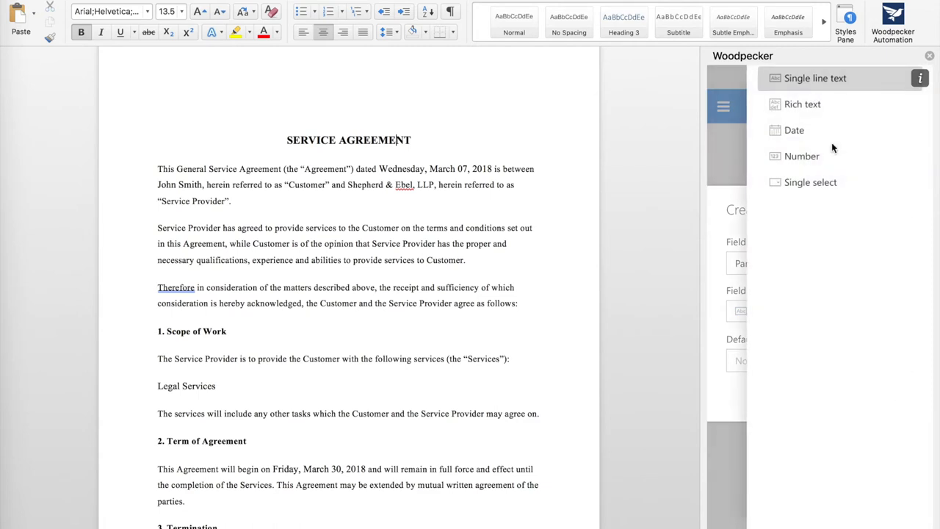
mouse_move(794, 130)
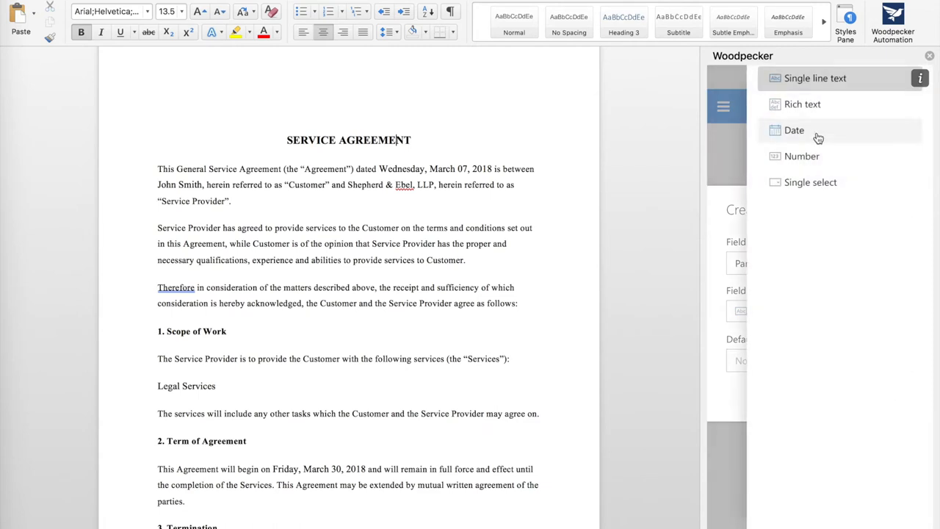
mouse_move(815, 91)
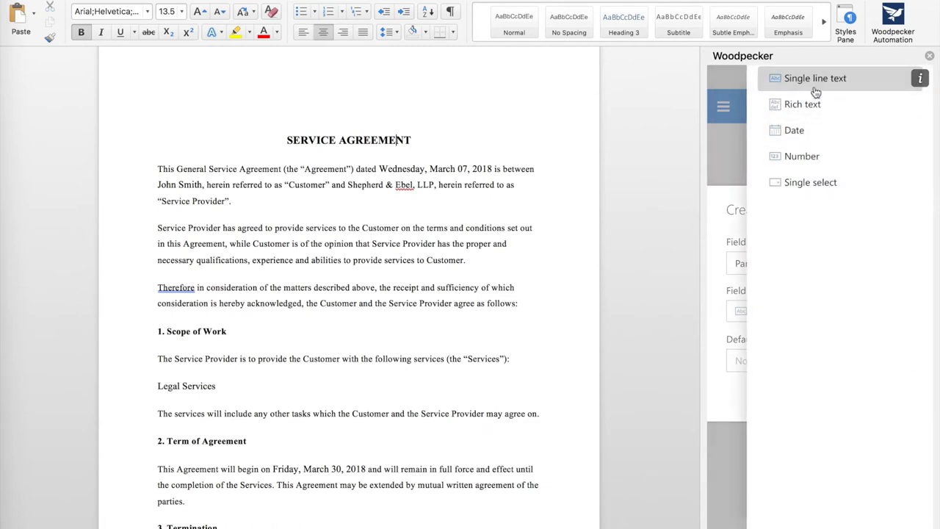
click(814, 77)
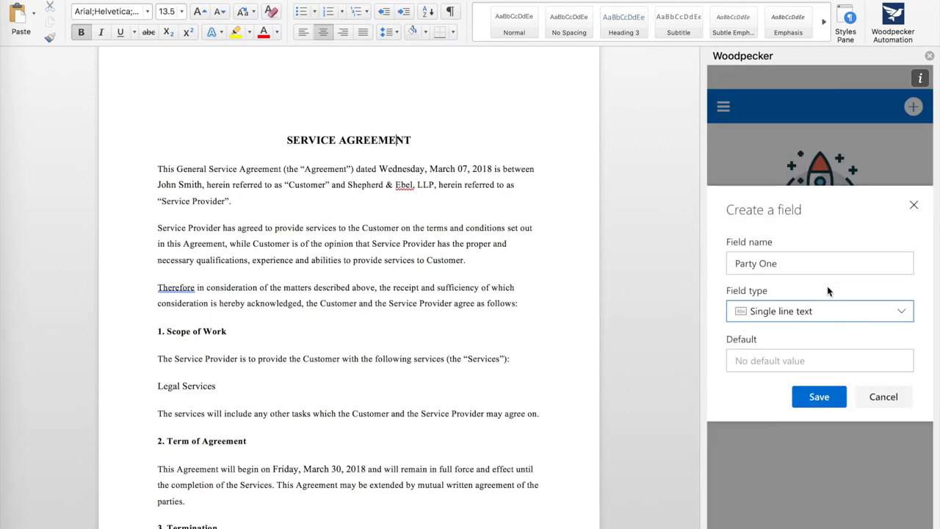
mouse_move(764, 182)
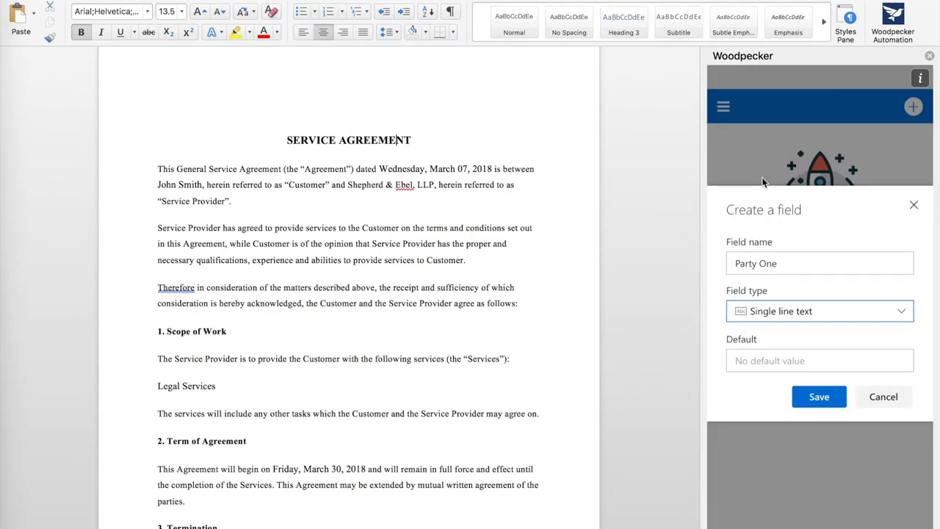
mouse_move(800, 287)
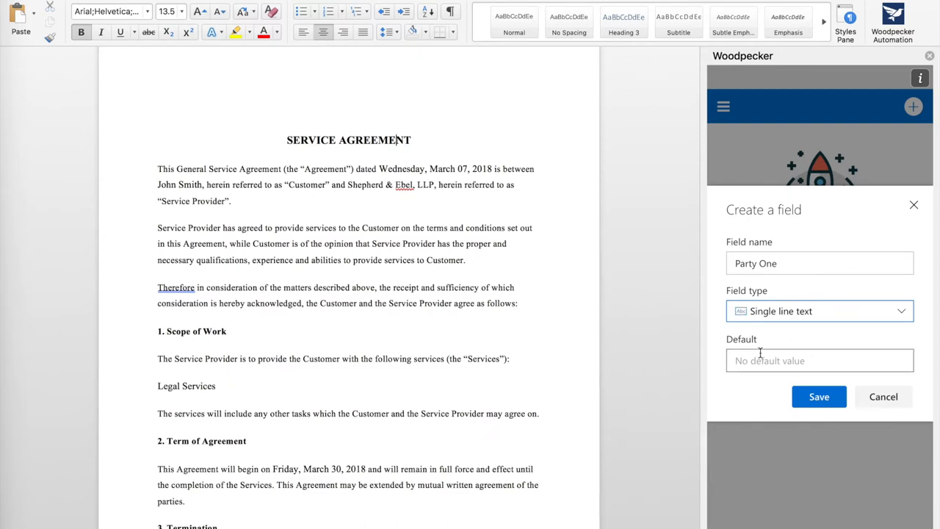
mouse_move(774, 351)
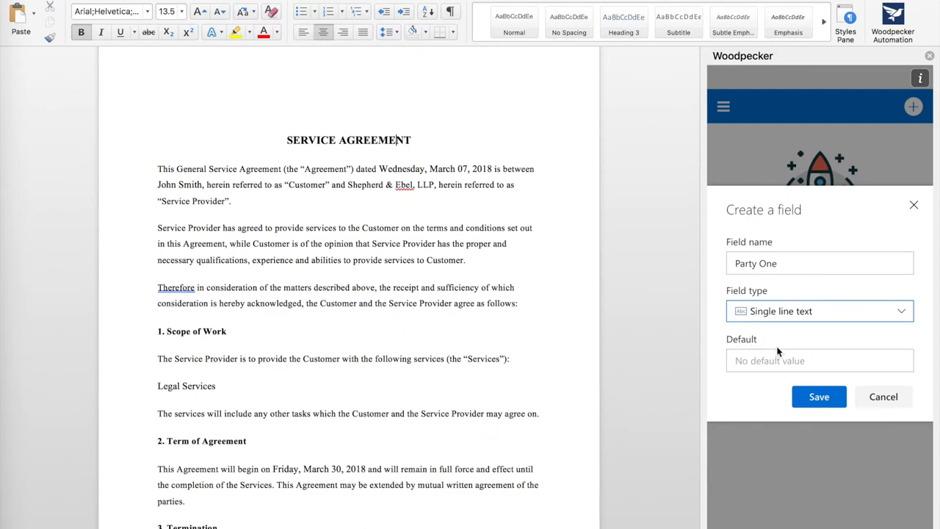
mouse_move(793, 376)
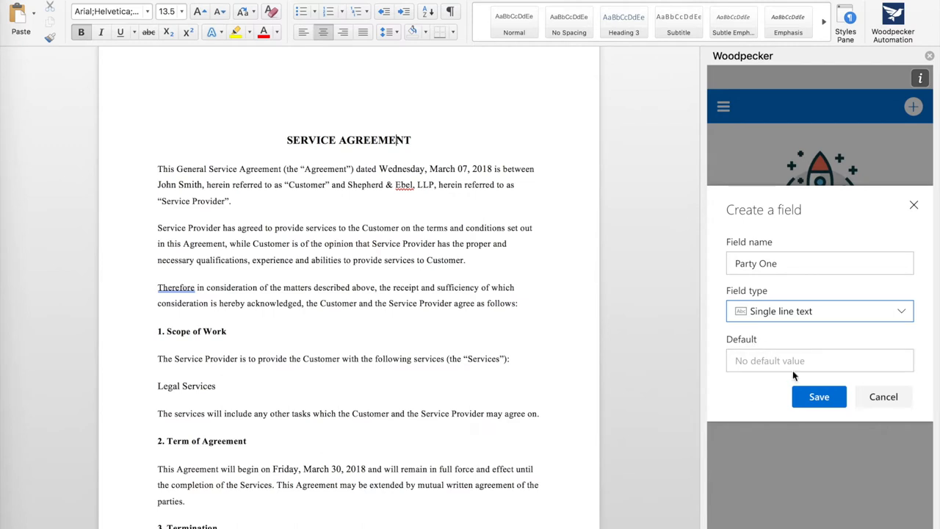
Save Party One and insert it in place of John Smith in the first paragraph.
click(818, 396)
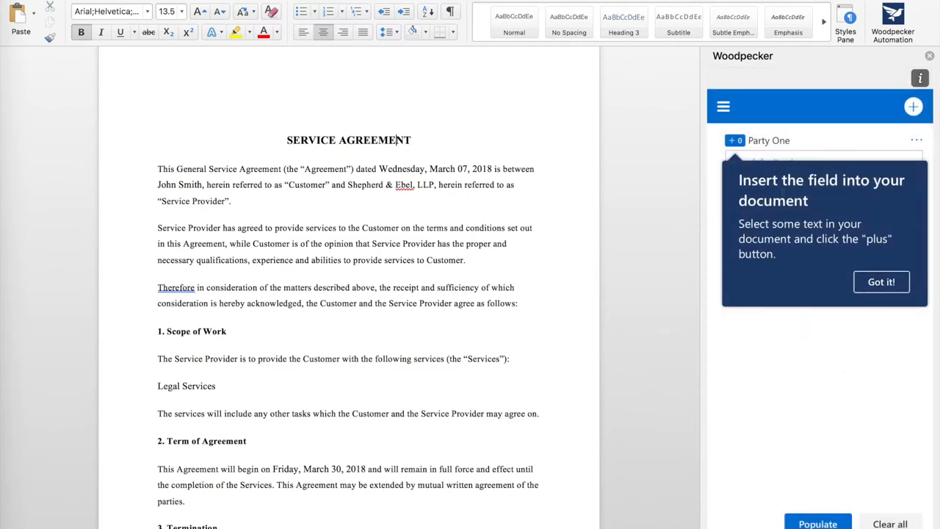
mouse_move(735, 141)
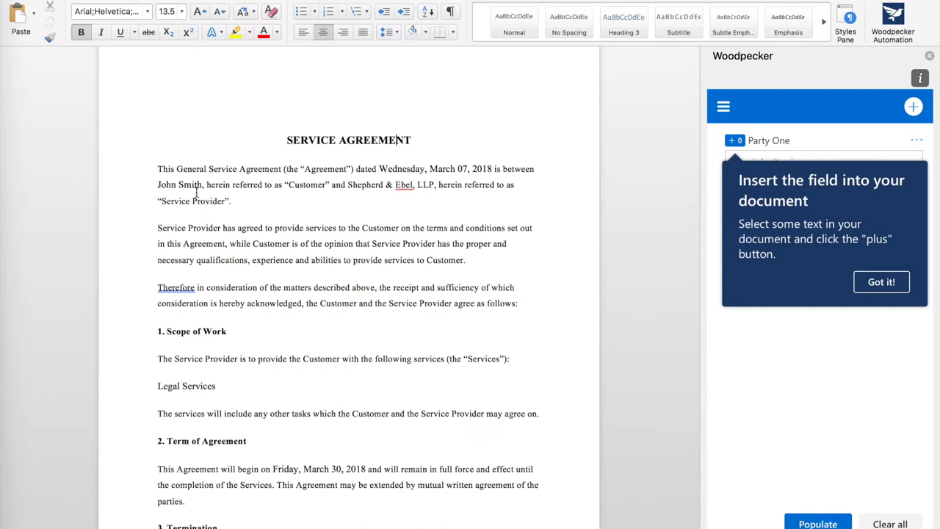
double_click(166, 185)
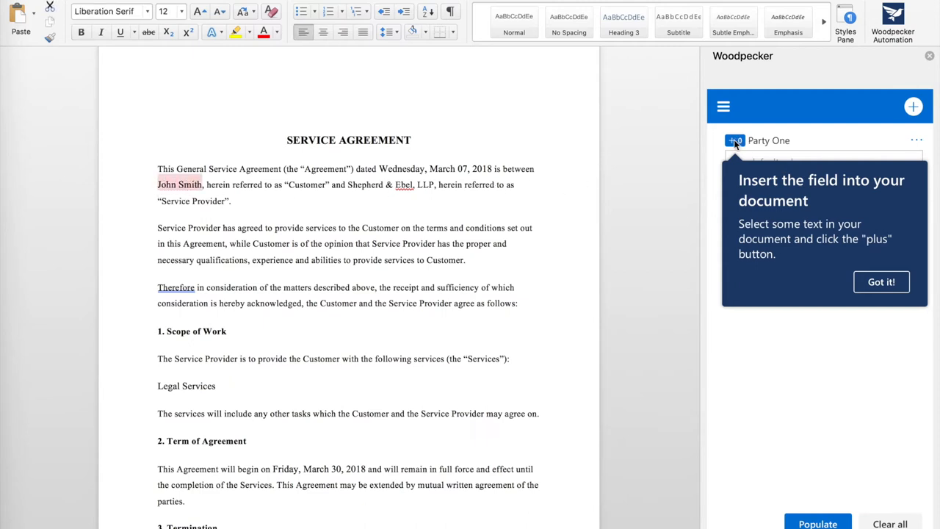
click(734, 140)
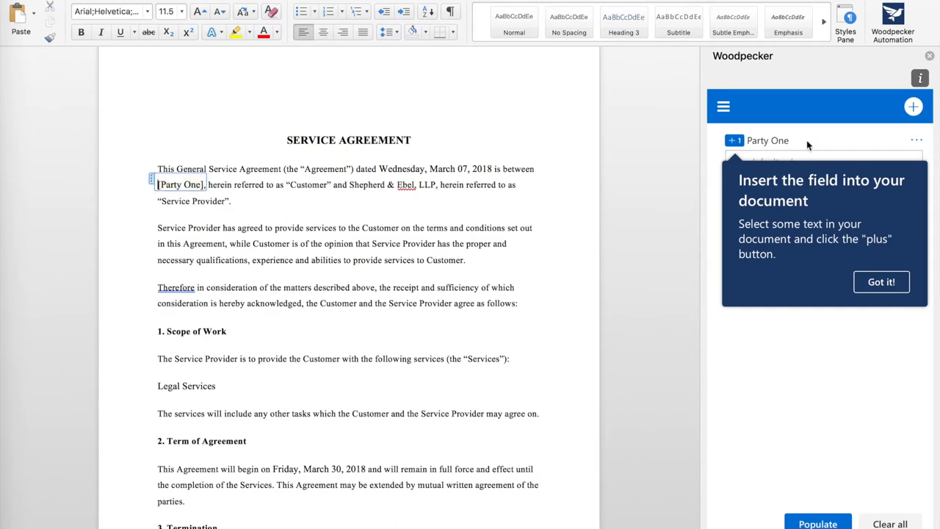
mouse_move(193, 195)
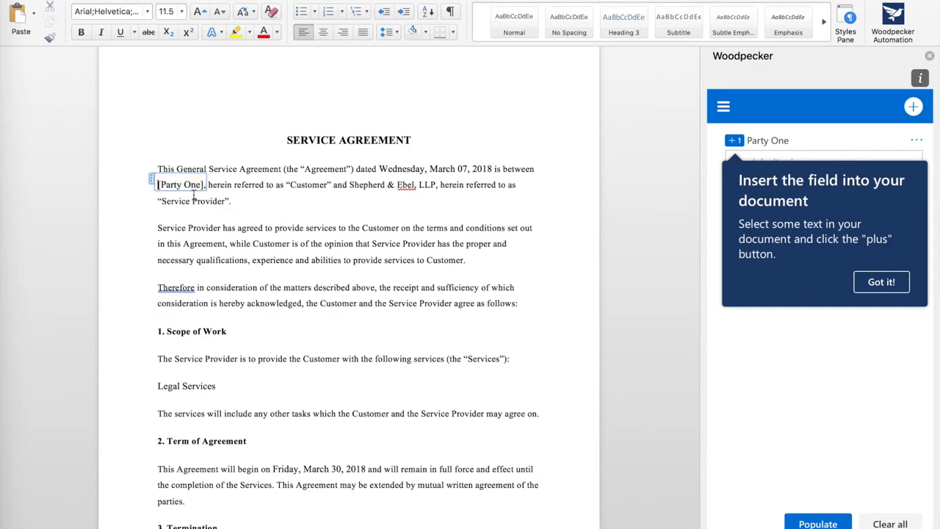
click(880, 281)
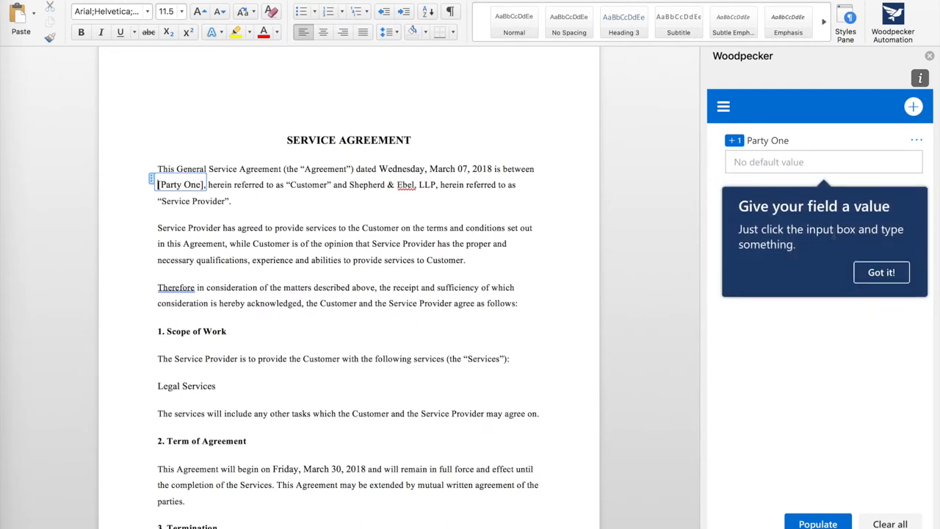
click(823, 161)
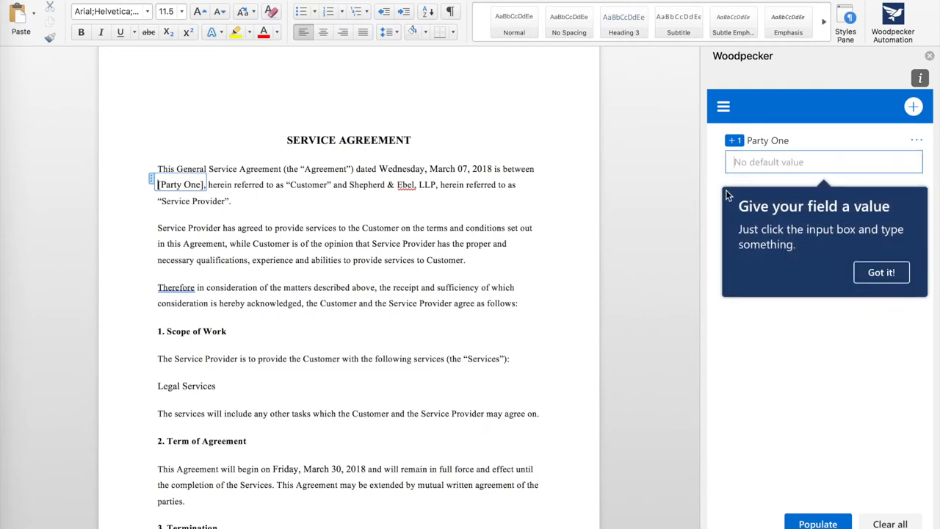
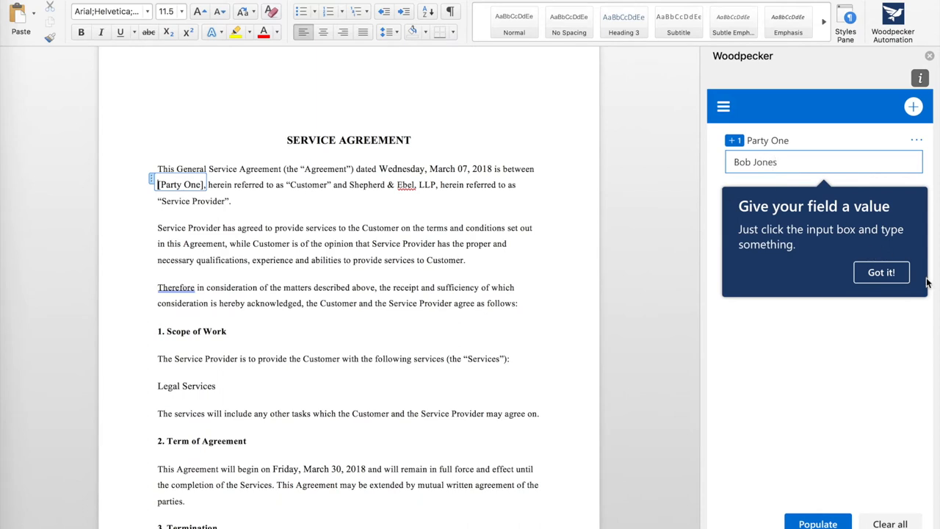
click(881, 272)
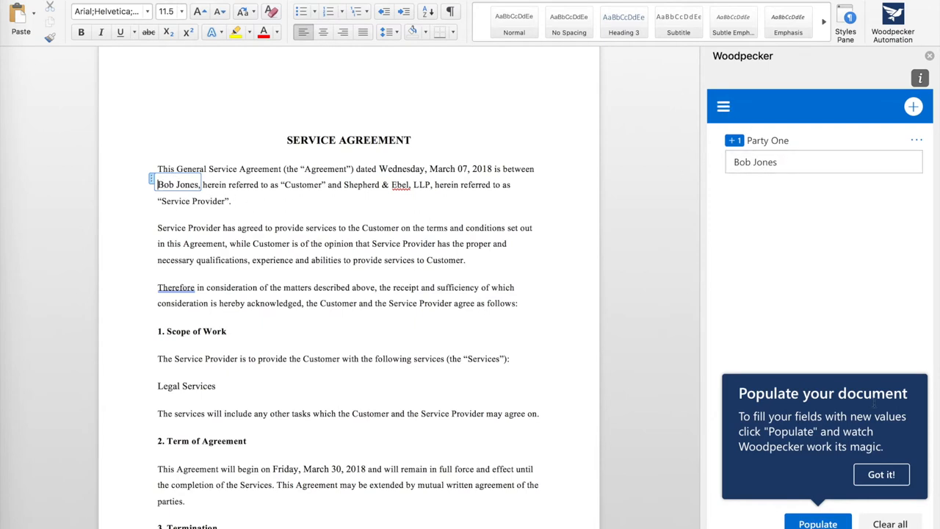
click(880, 473)
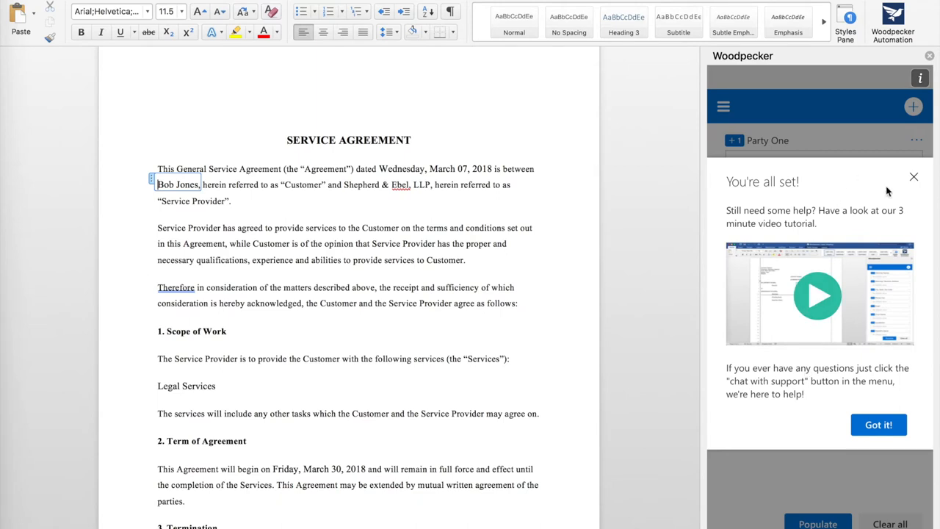
Dismiss the You're all set panel with Got it.
click(878, 424)
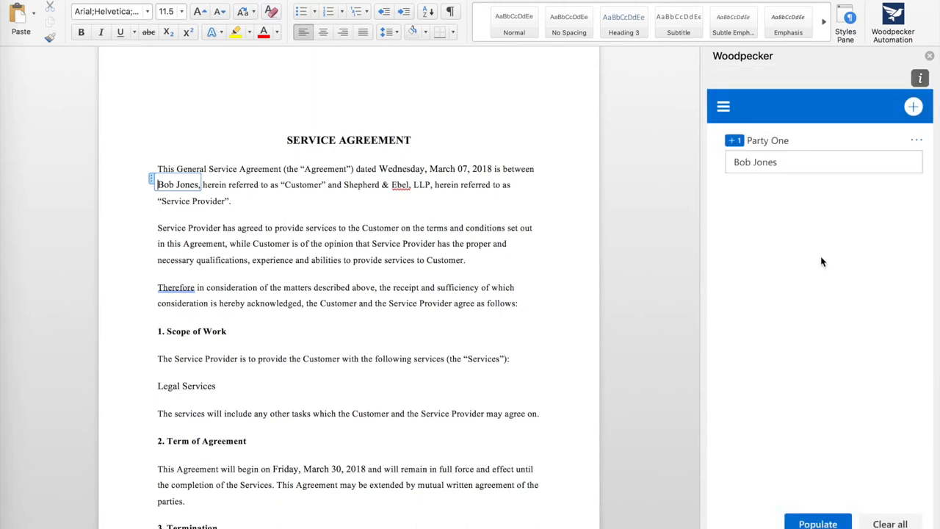
mouse_move(790, 247)
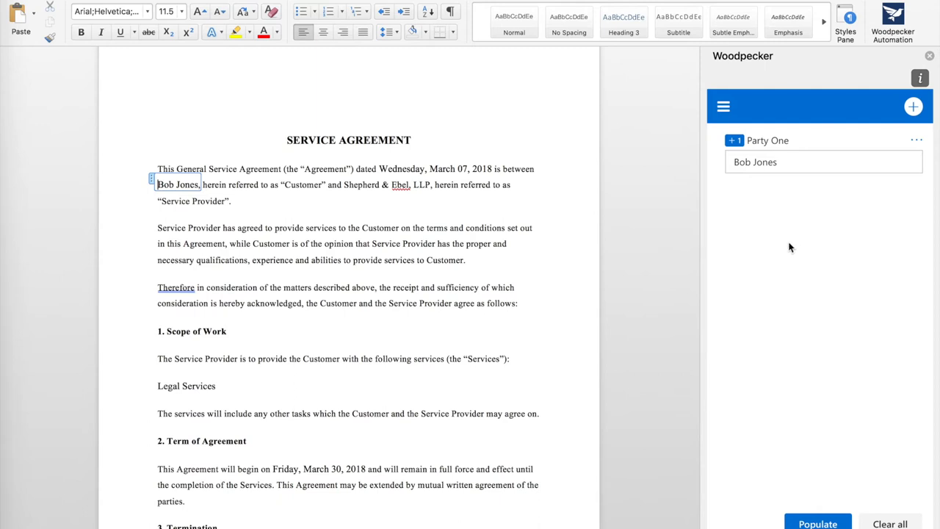
mouse_move(913, 106)
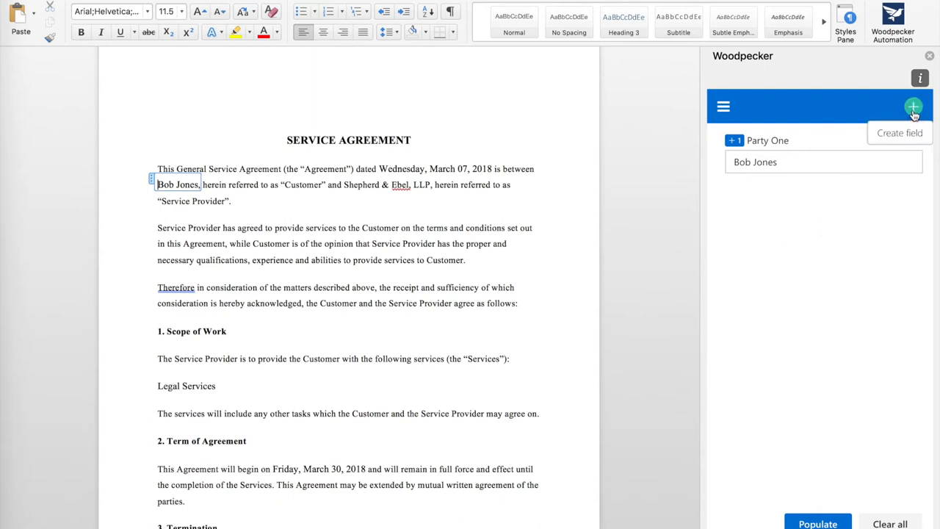
Save a new Party Two field and insert it over Shepherd & Ebel, LLP.
click(913, 106)
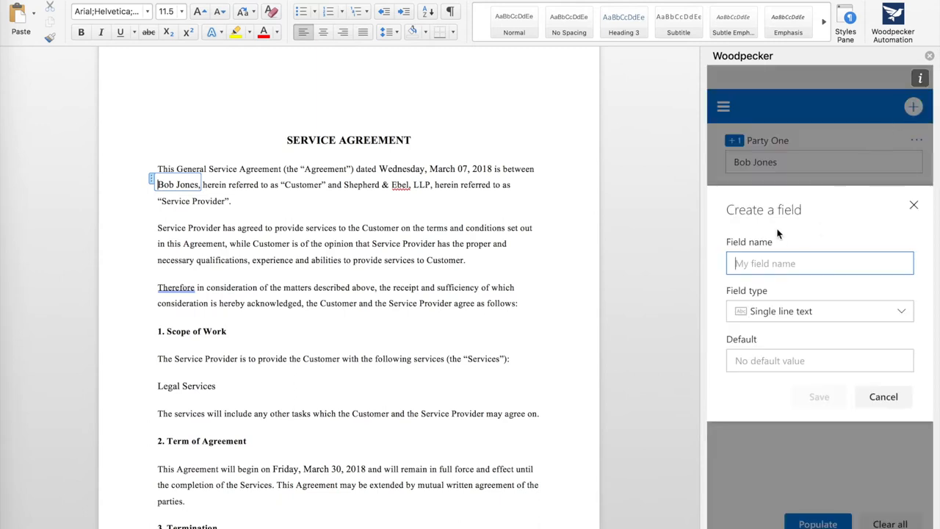
text(Pary)
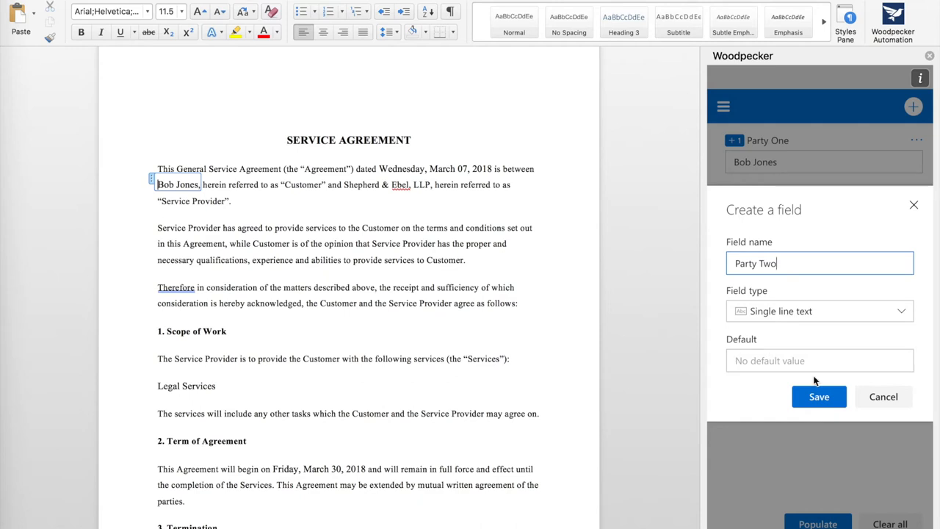
click(818, 396)
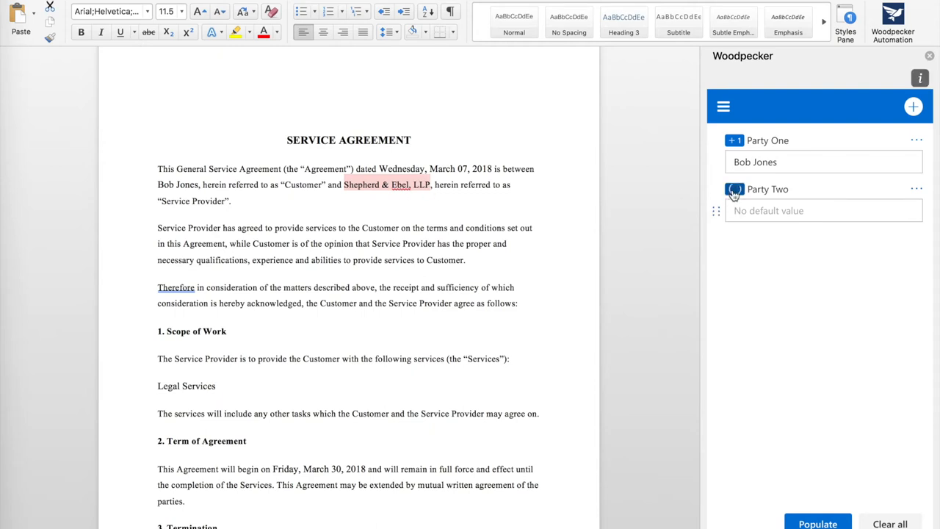
click(734, 189)
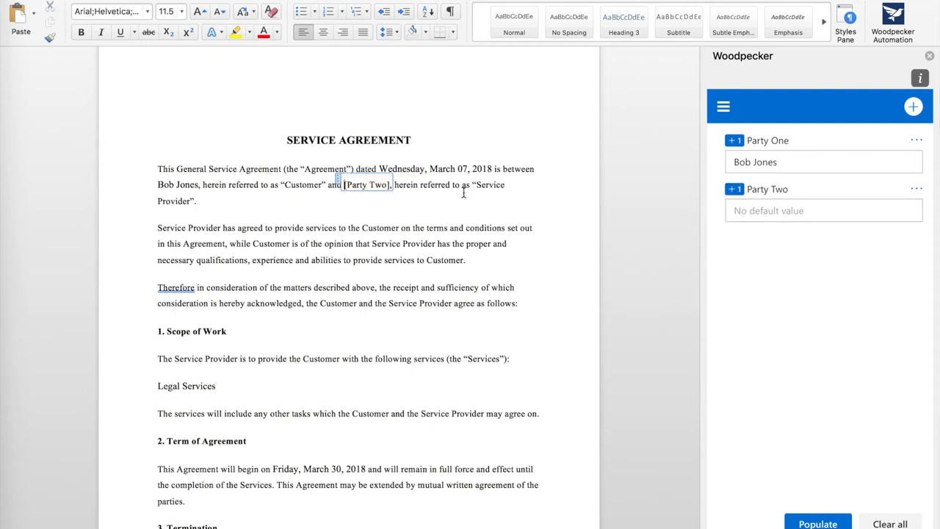
click(822, 210)
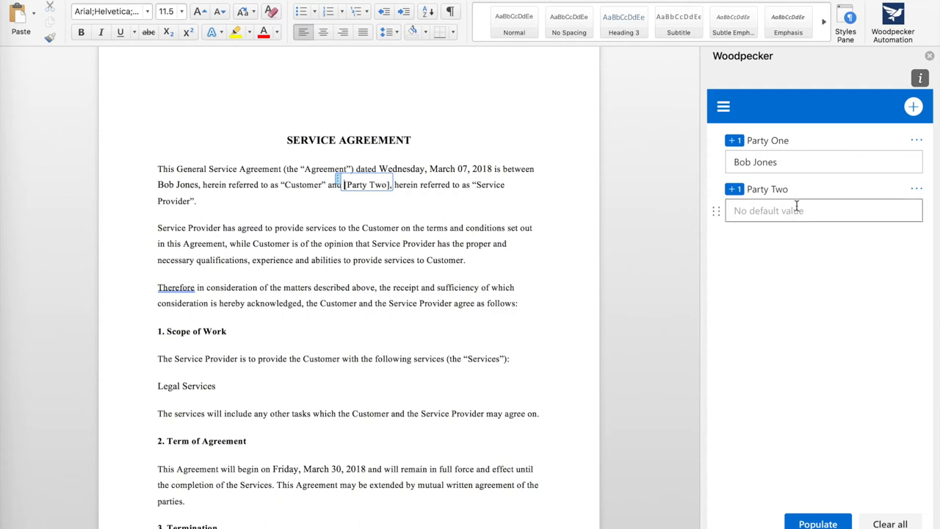
mouse_move(531, 192)
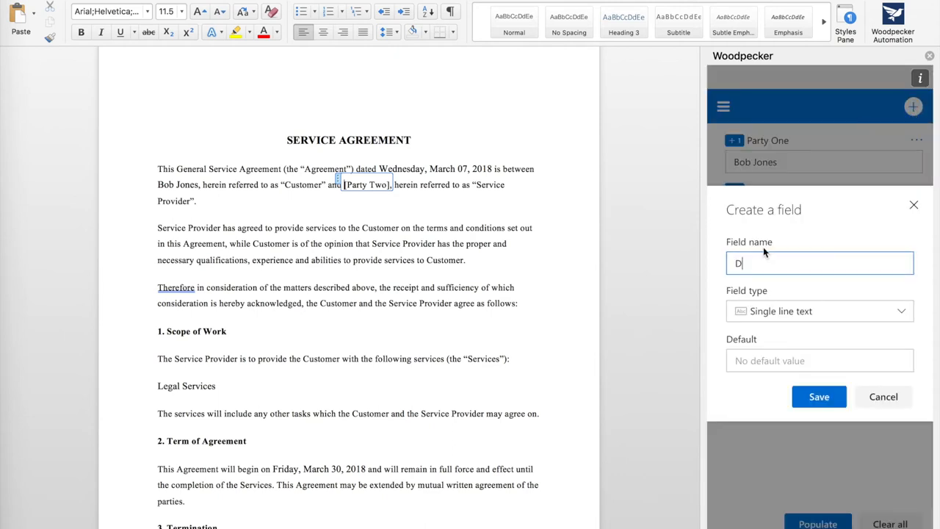
Save a Date field formatted 'Monday, June 25, 2018' that defaults to Today.
click(819, 310)
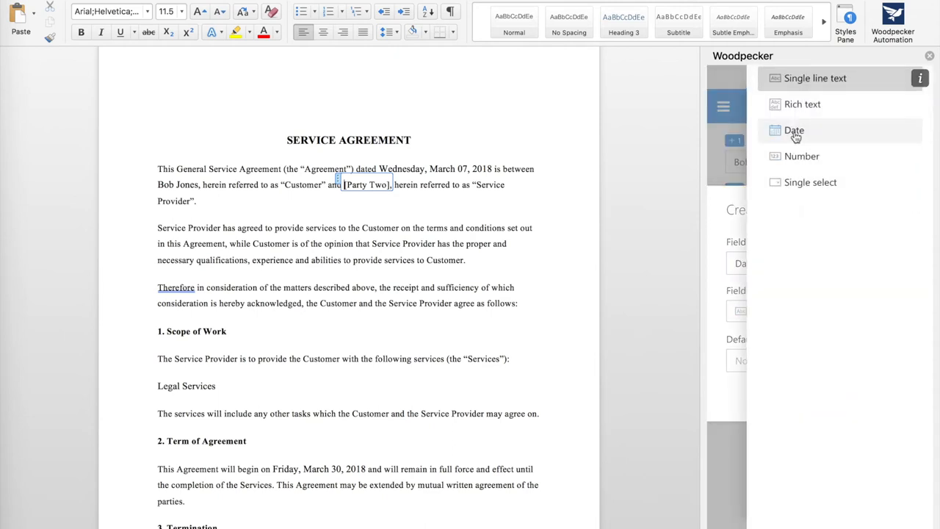
click(794, 130)
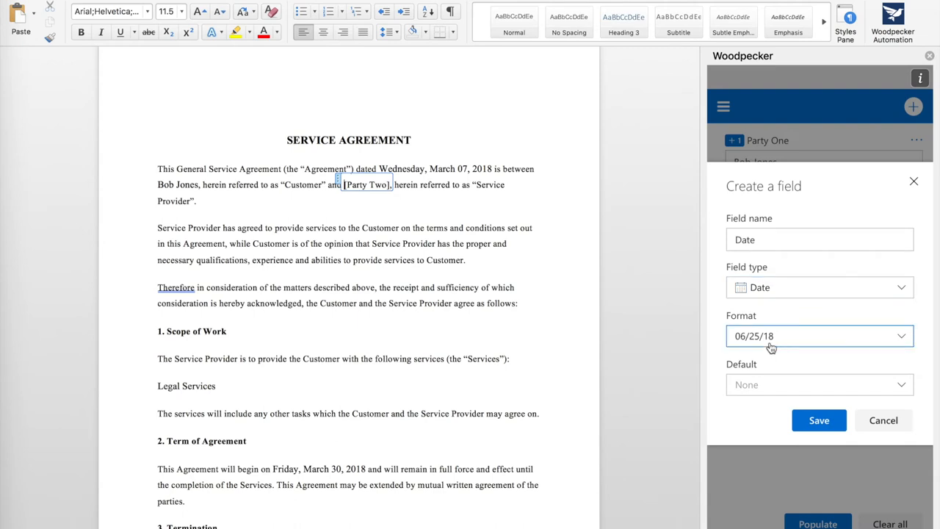
click(818, 336)
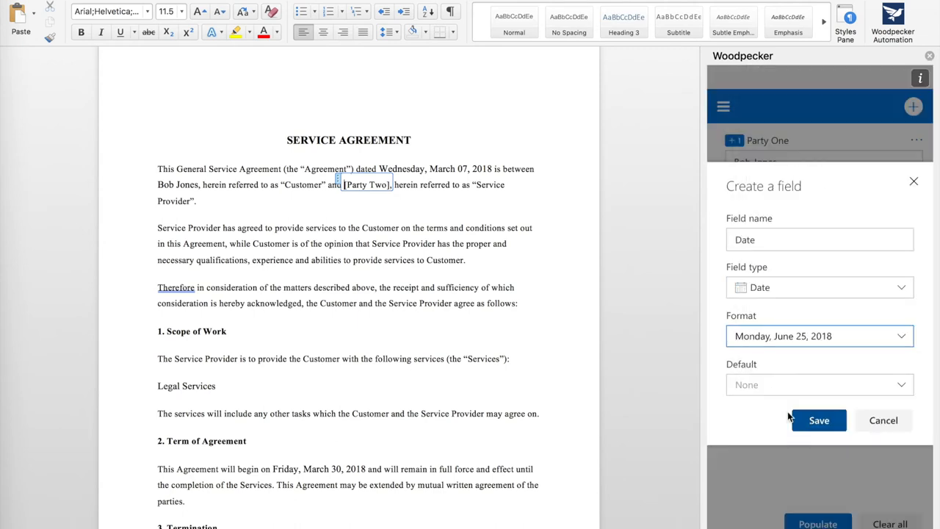
click(819, 384)
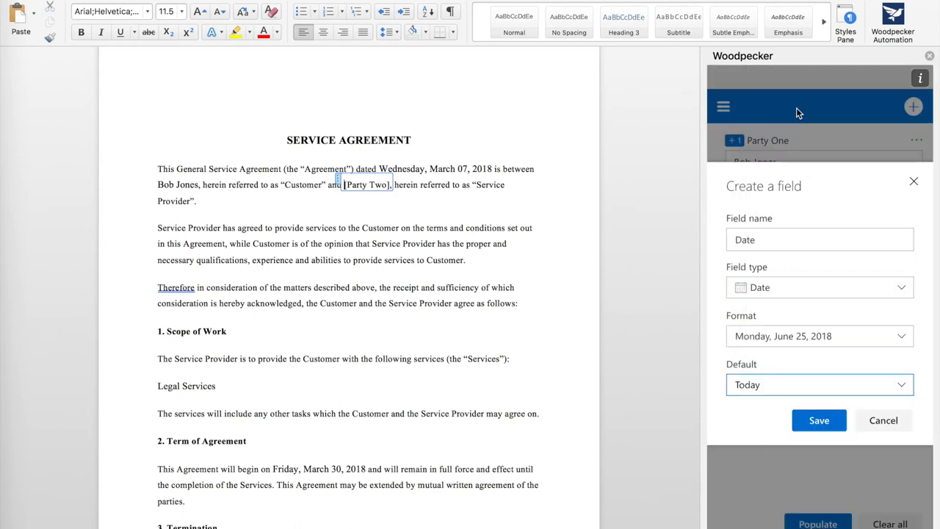
click(818, 420)
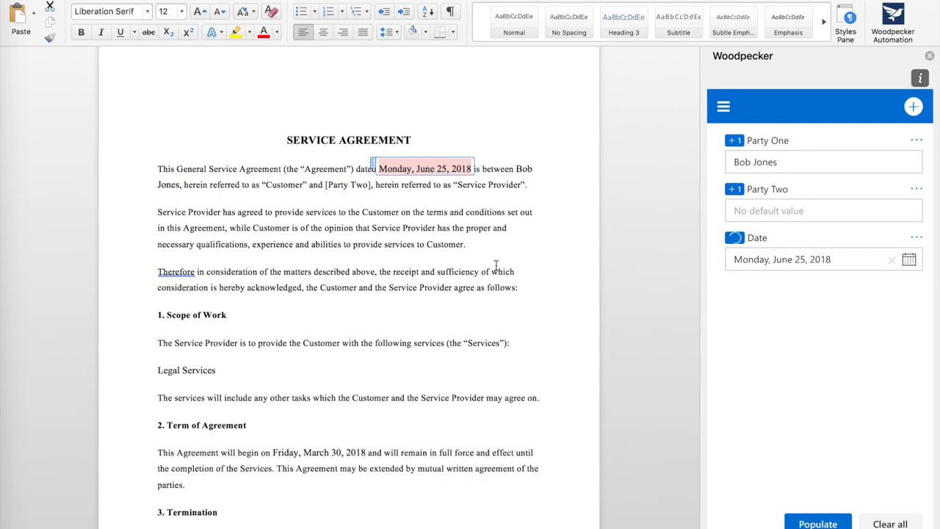
Scroll to the IN WITNESS WHEREOF paragraph near the agreement's end.
scroll(down, 3)
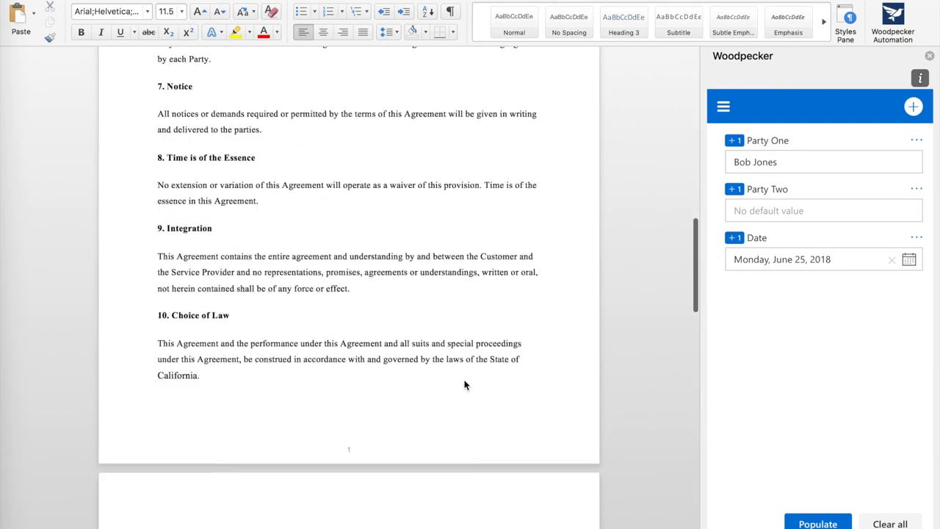
scroll(down, 3)
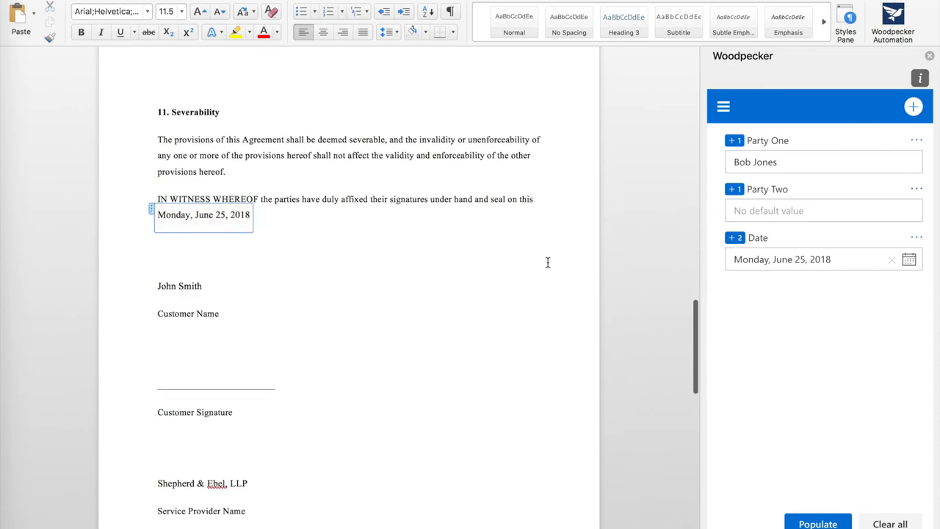
scroll(up, 3)
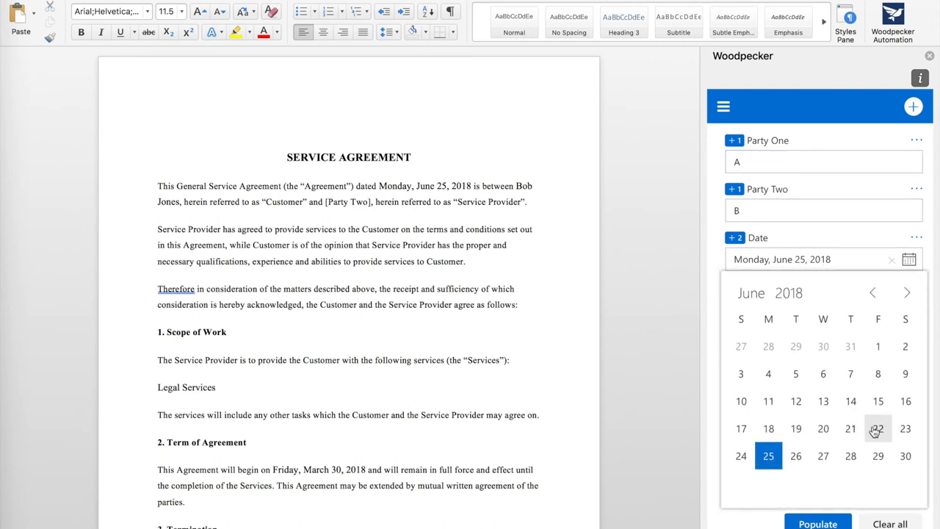
Pick June 22, 2018 as the date and populate the agreement.
click(877, 428)
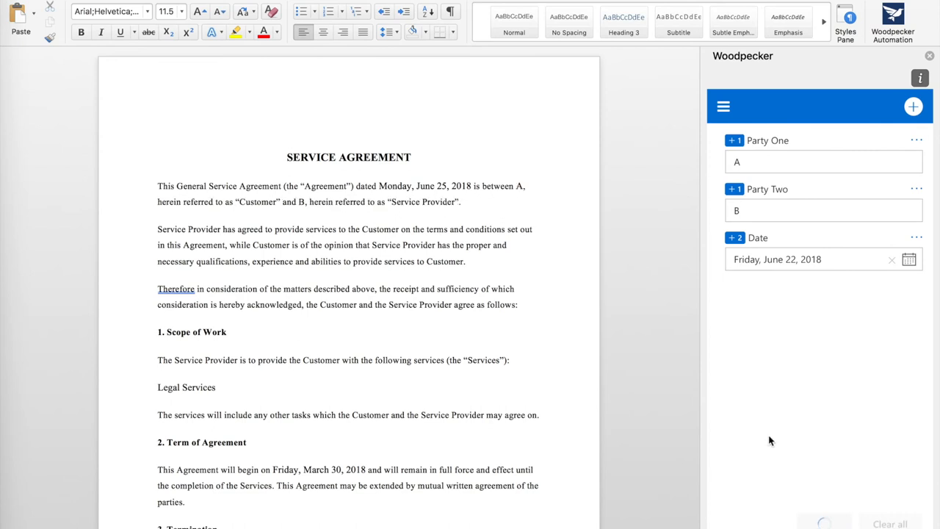
click(817, 522)
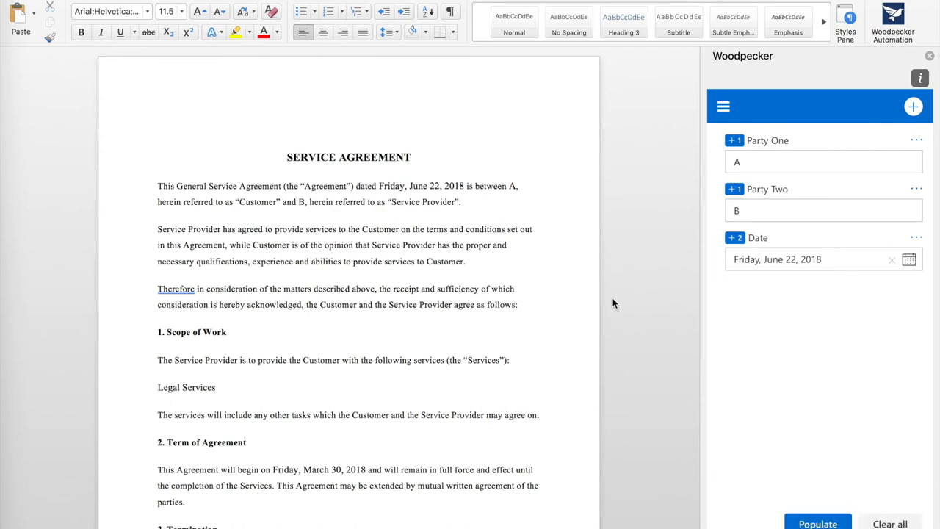
mouse_move(844, 184)
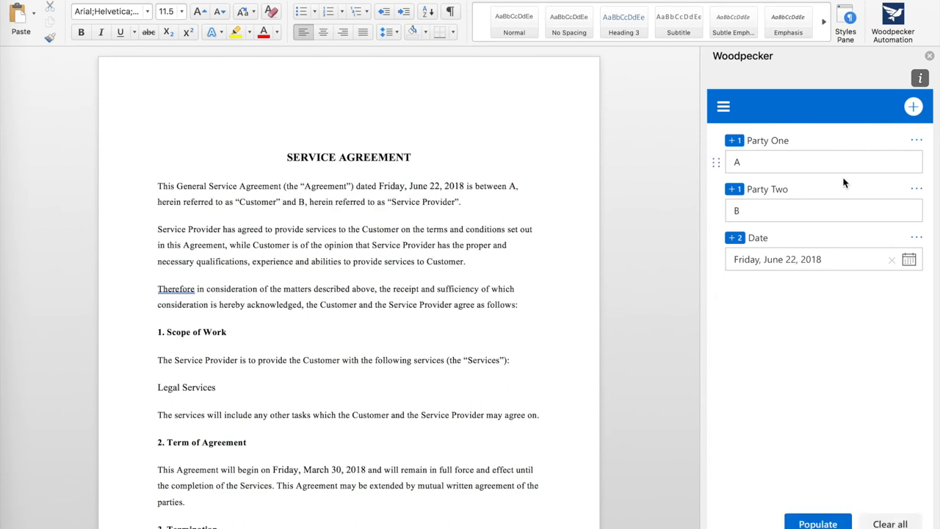
mouse_move(914, 153)
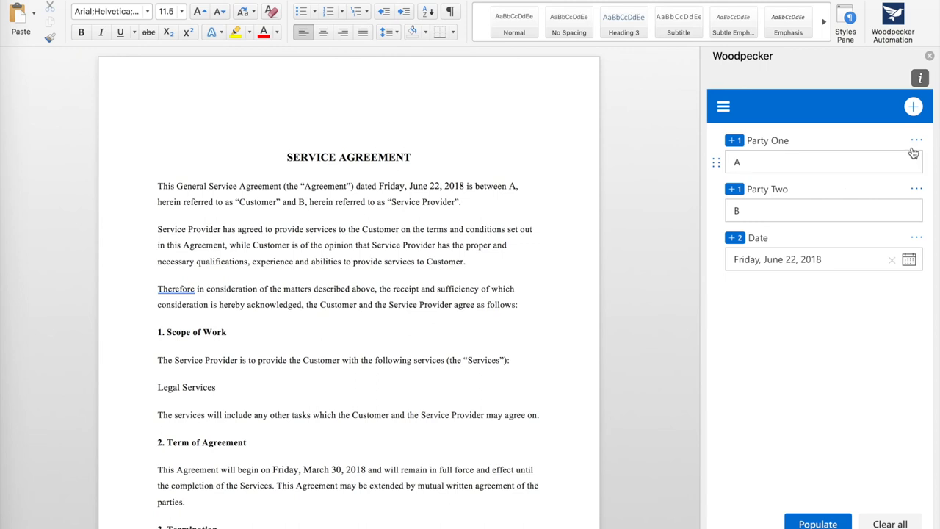
Ignore Party One and delete Party Two, leaving Party One and Date listed.
click(916, 140)
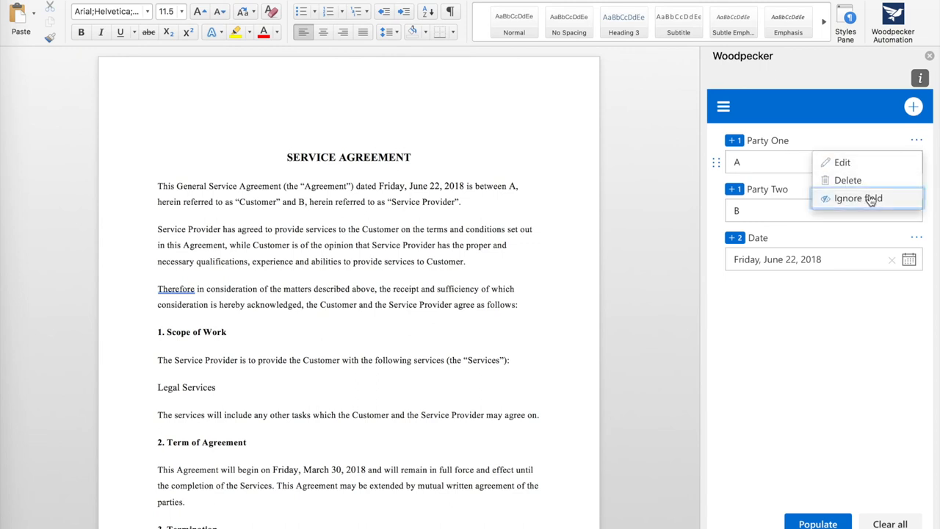
click(858, 199)
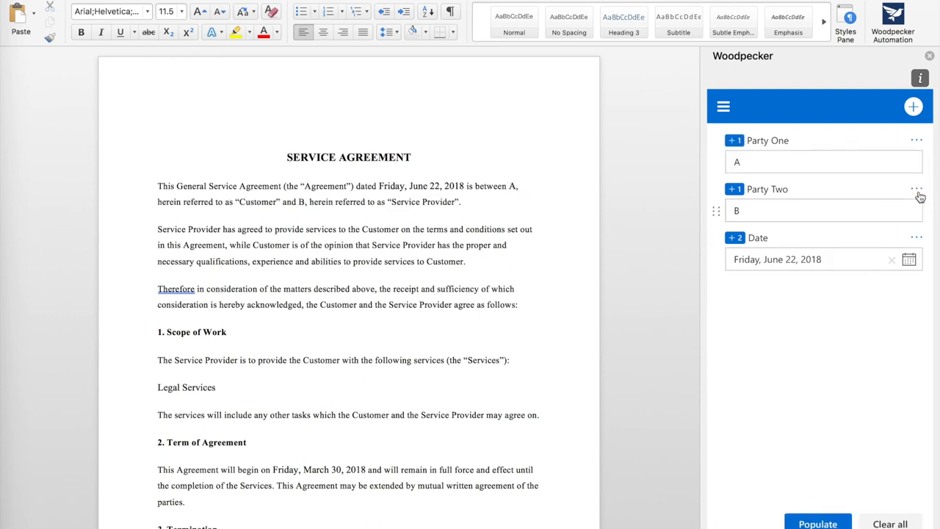
click(916, 237)
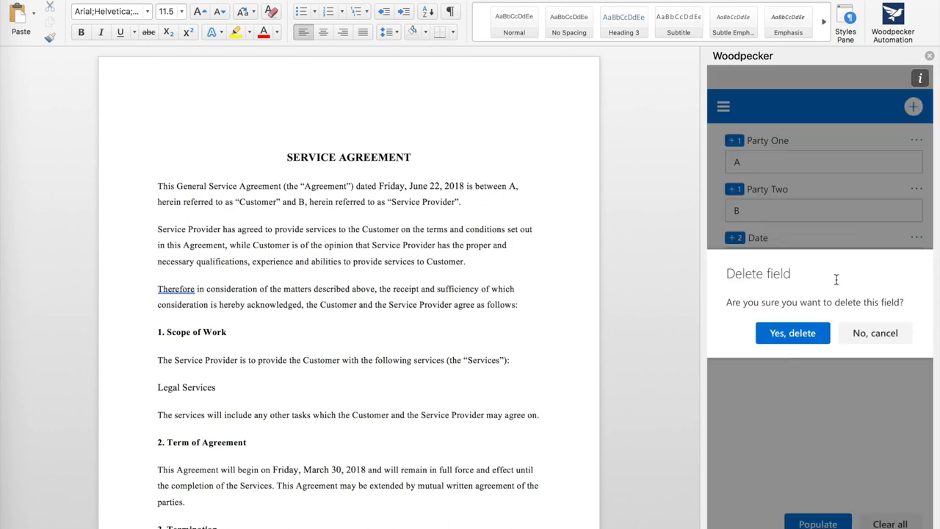
click(792, 332)
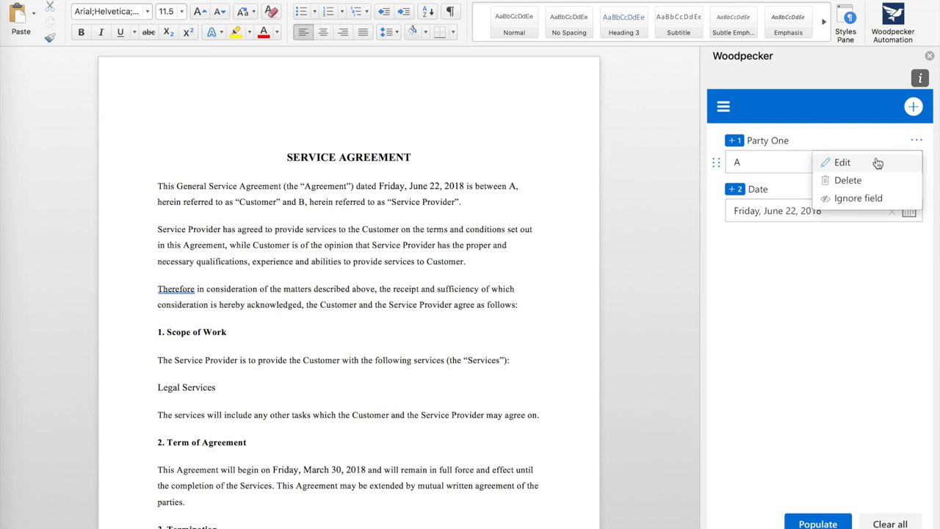
Change the Party One field name to 'Party Three' and save it.
click(842, 162)
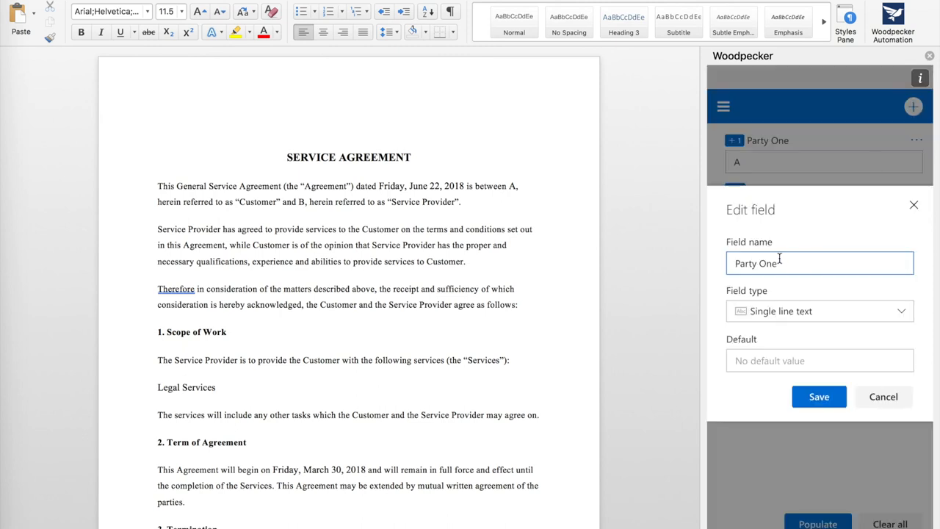
text(Party Th)
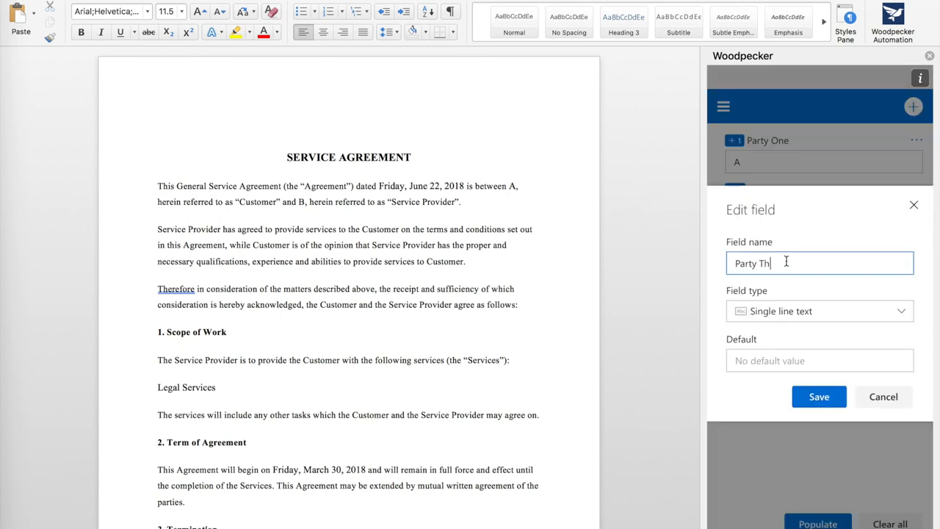
click(819, 396)
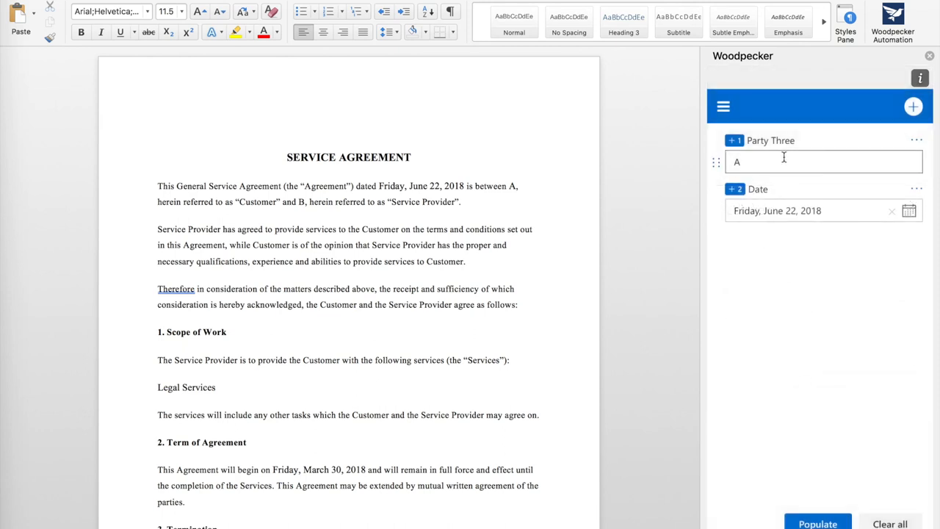
mouse_move(737, 113)
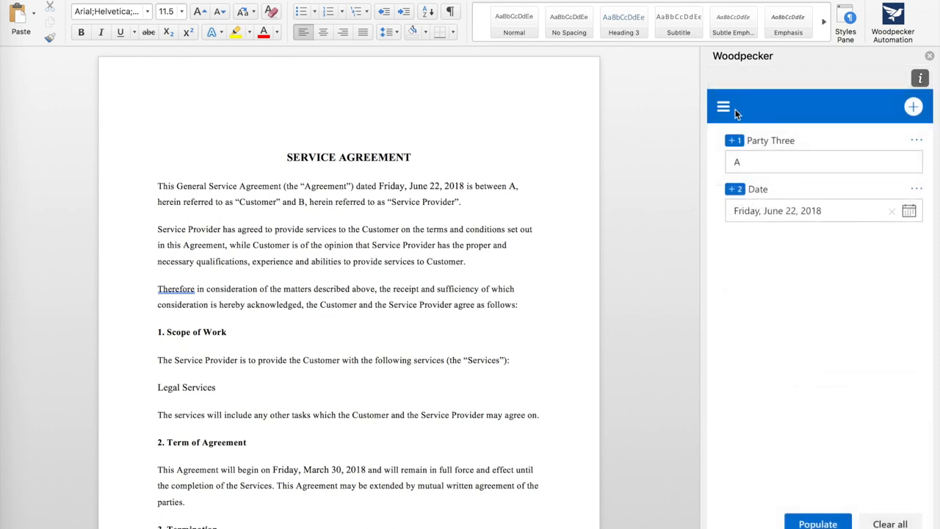
click(723, 106)
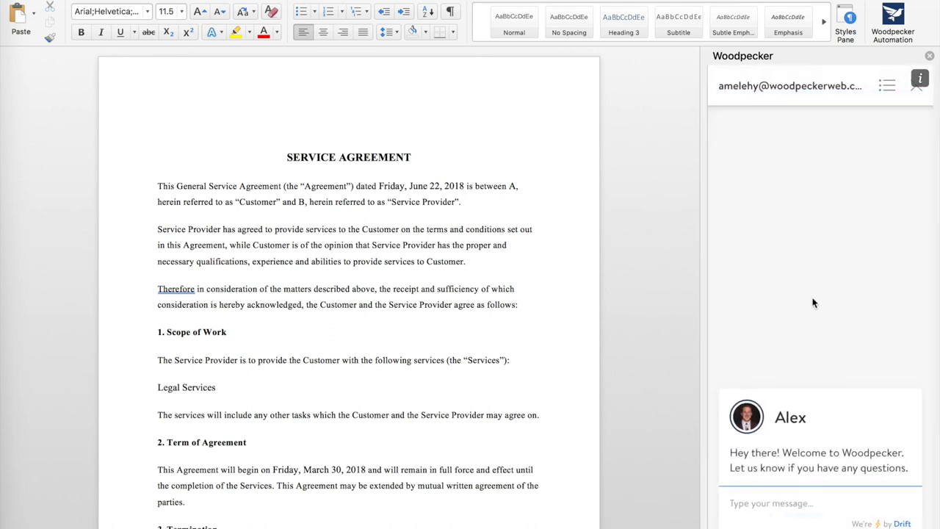
mouse_move(908, 114)
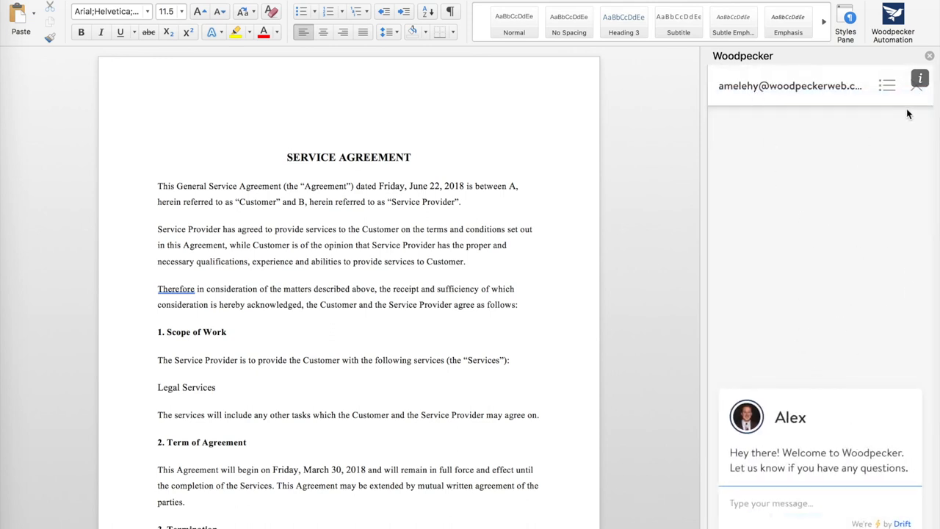